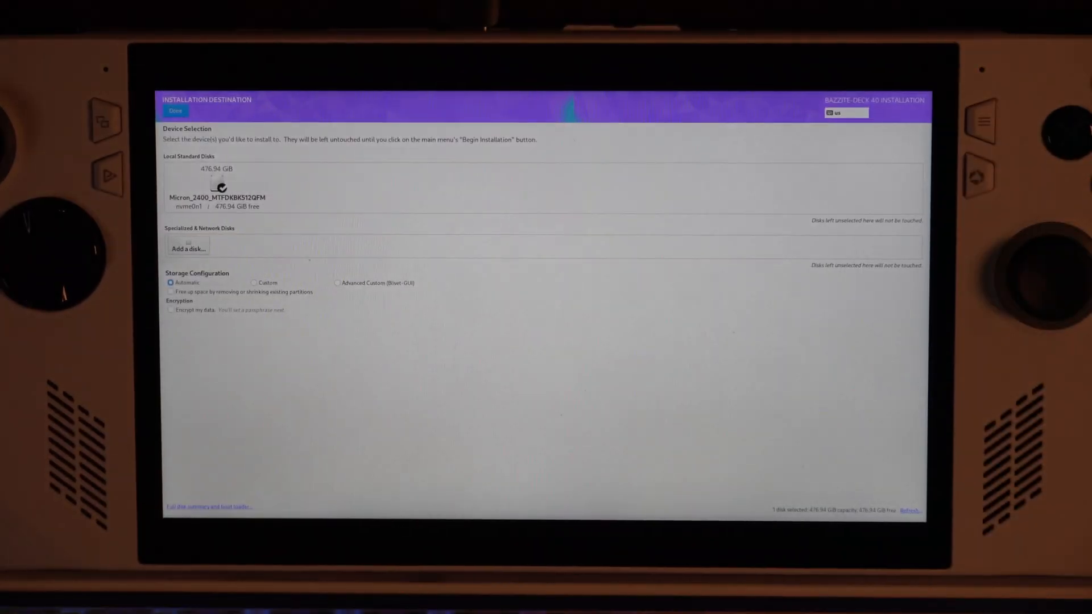
- Confirm the 476.94 GB internal drive as destination and begin installing Bazzite
left_click(175, 110)
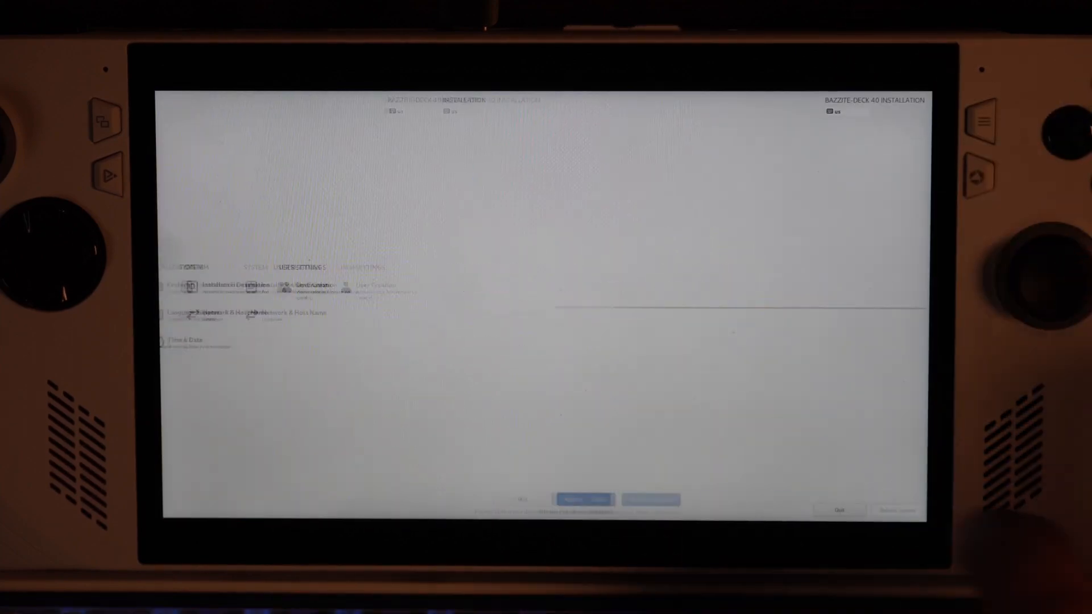
left_click(581, 500)
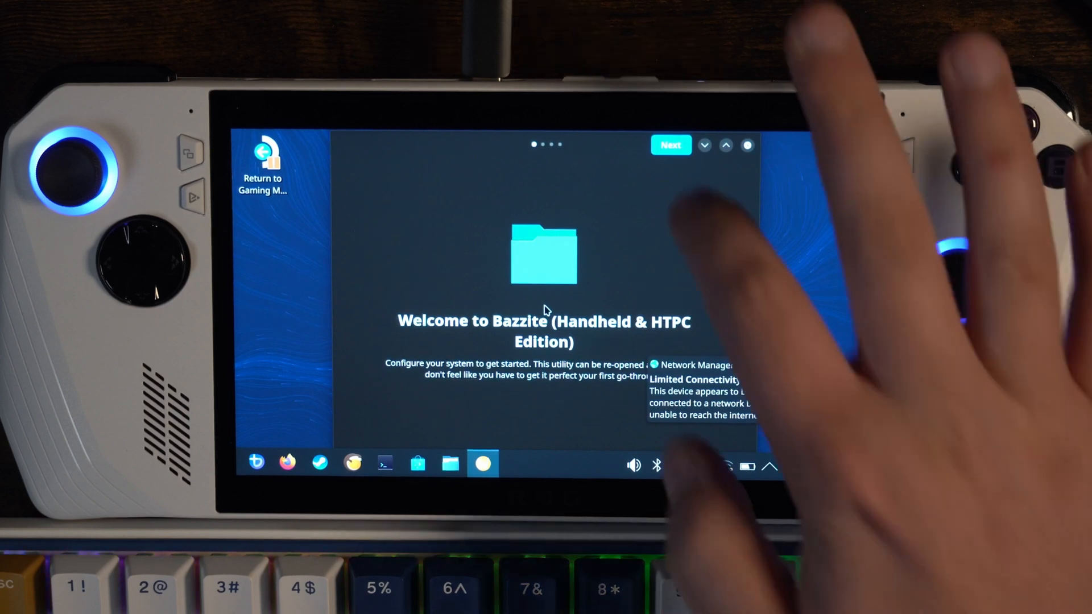
- Advance past the Bazzite welcome page to the setup options list
left_click(670, 145)
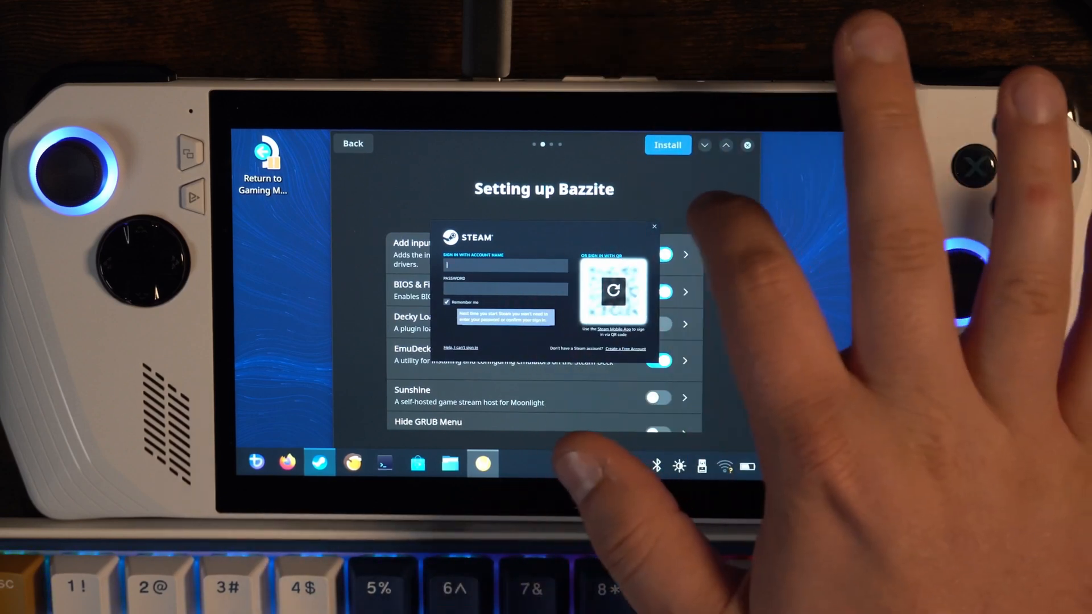
- Dismiss the Steam sign-in popup and install the chosen extras, including EmuDeck
left_click(653, 226)
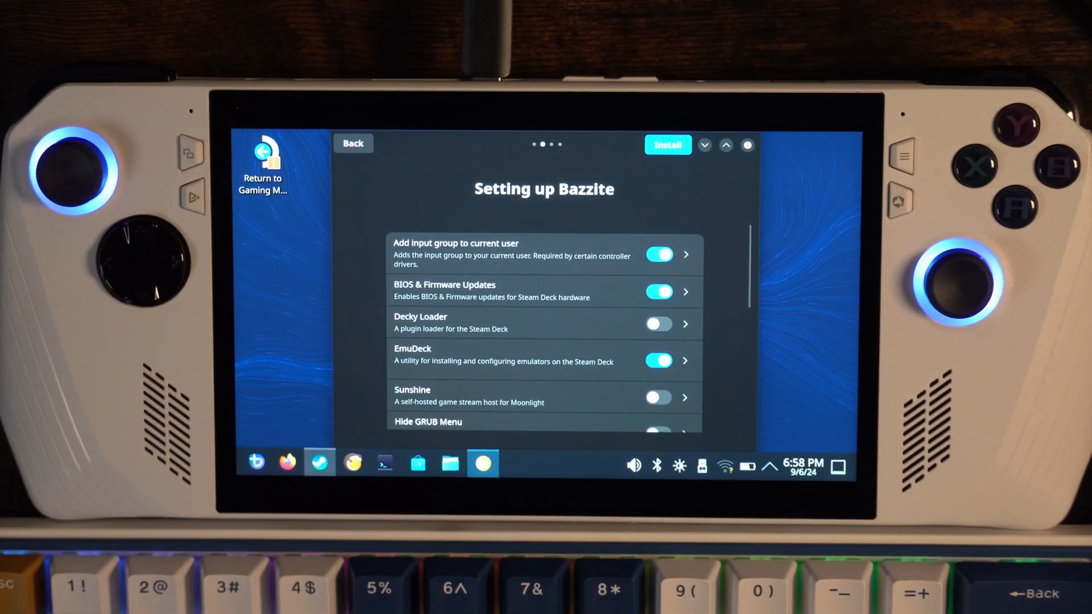
left_click(666, 145)
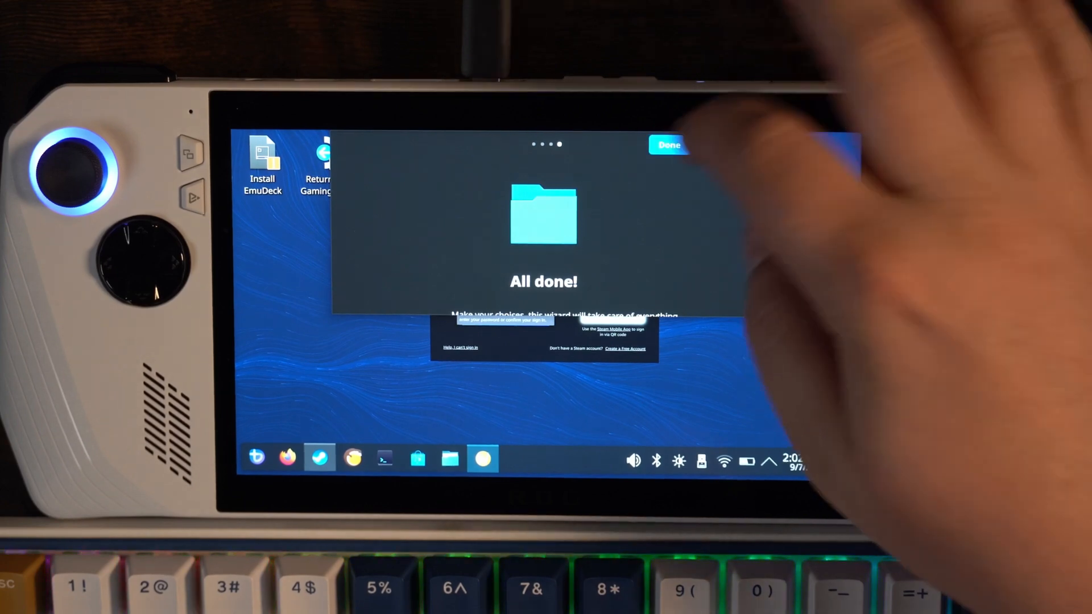
- Finish the setup wizard with Done, leaving Steam Gaming Mode's library on screen
left_click(668, 144)
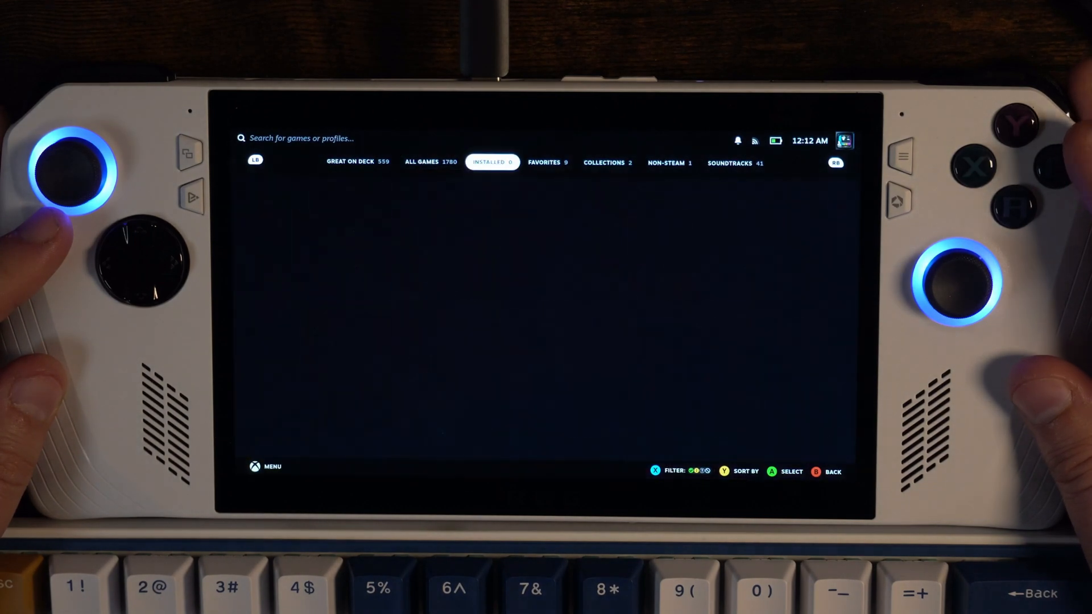
- Browse the library from Favorites to the Great on Deck collection of 559 games
left_click(547, 162)
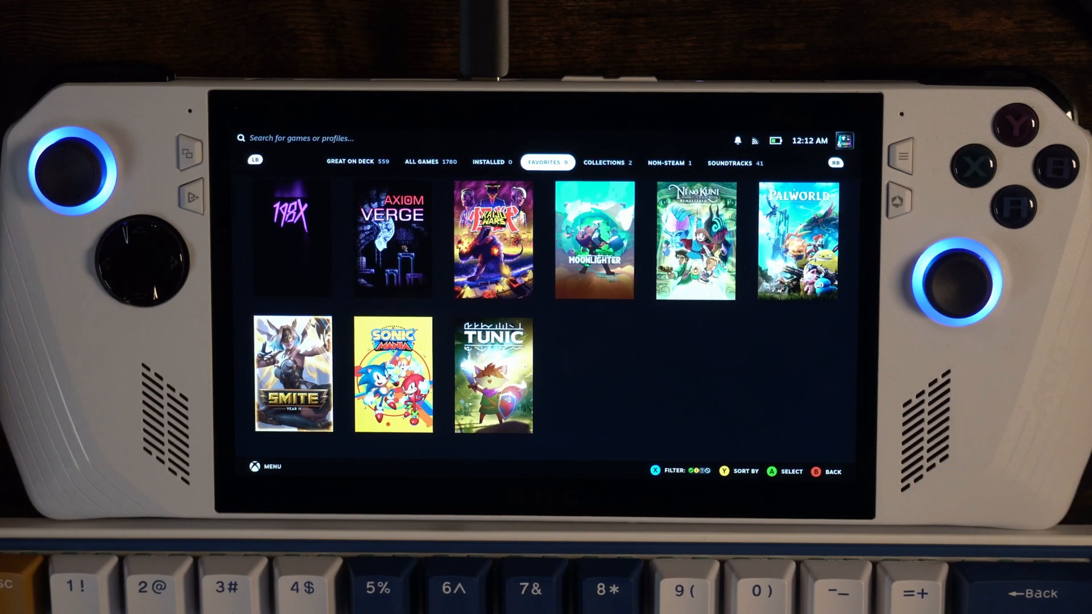
left_click(357, 162)
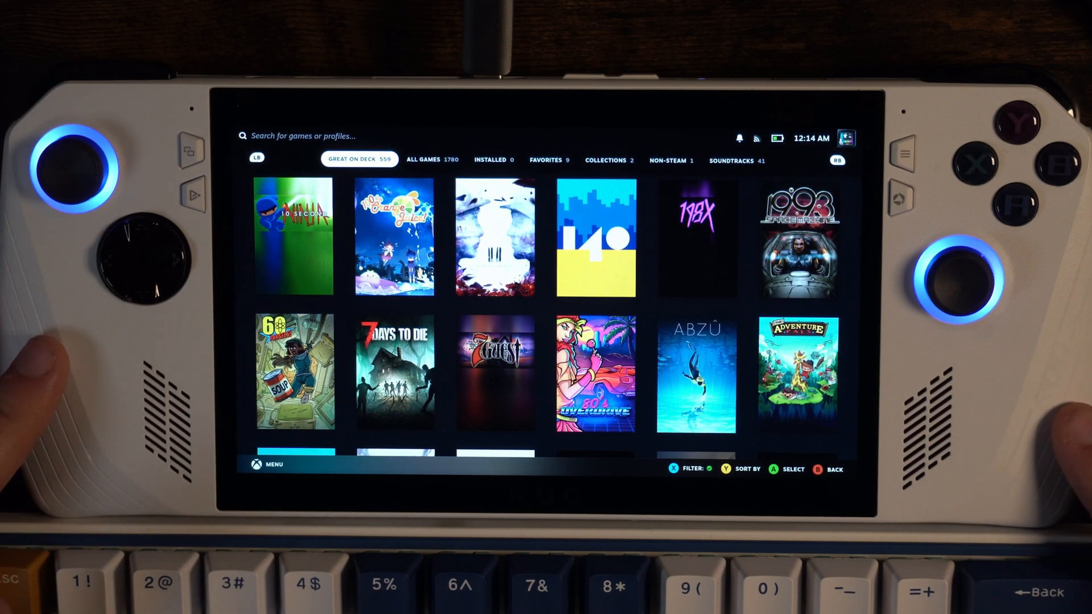
- From the Installed tab, launch Baten Kaitos I & II HD Remaster and choose Play Baten Kaitos
left_click(495, 159)
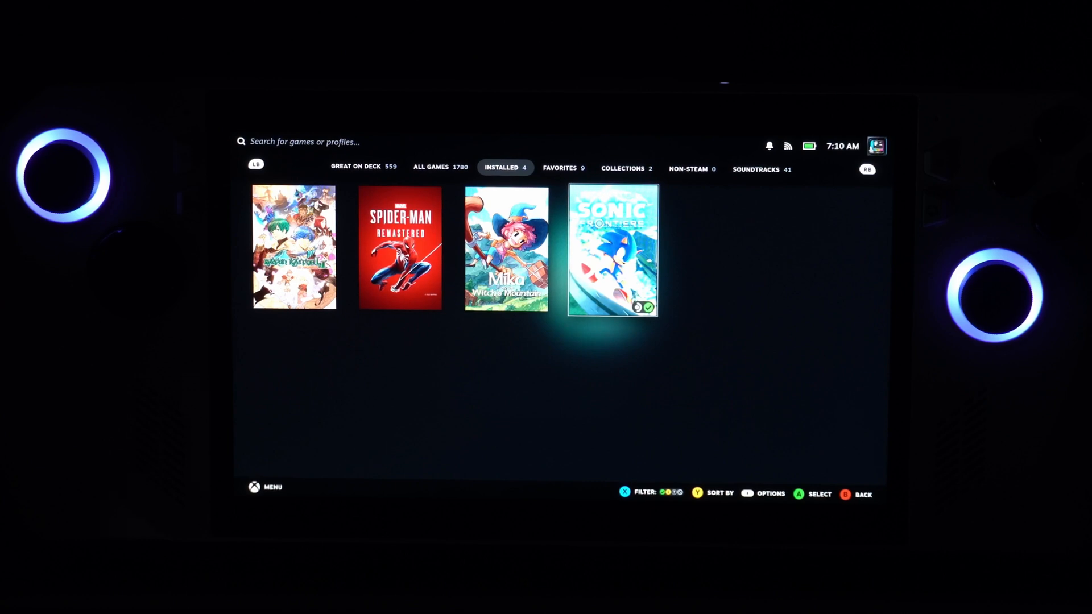
left_click(612, 249)
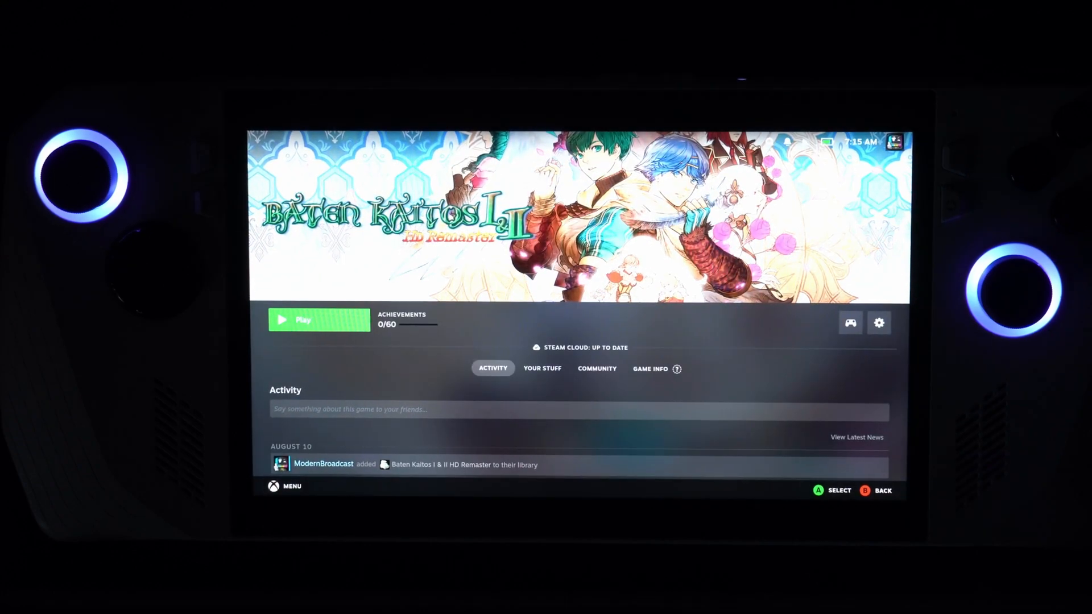
left_click(318, 319)
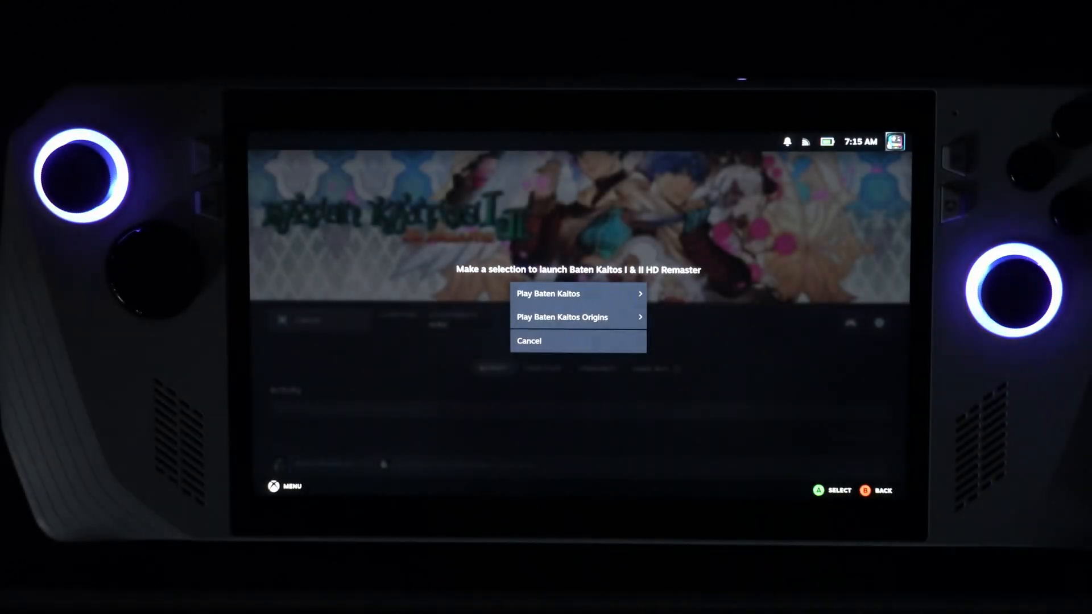
left_click(577, 294)
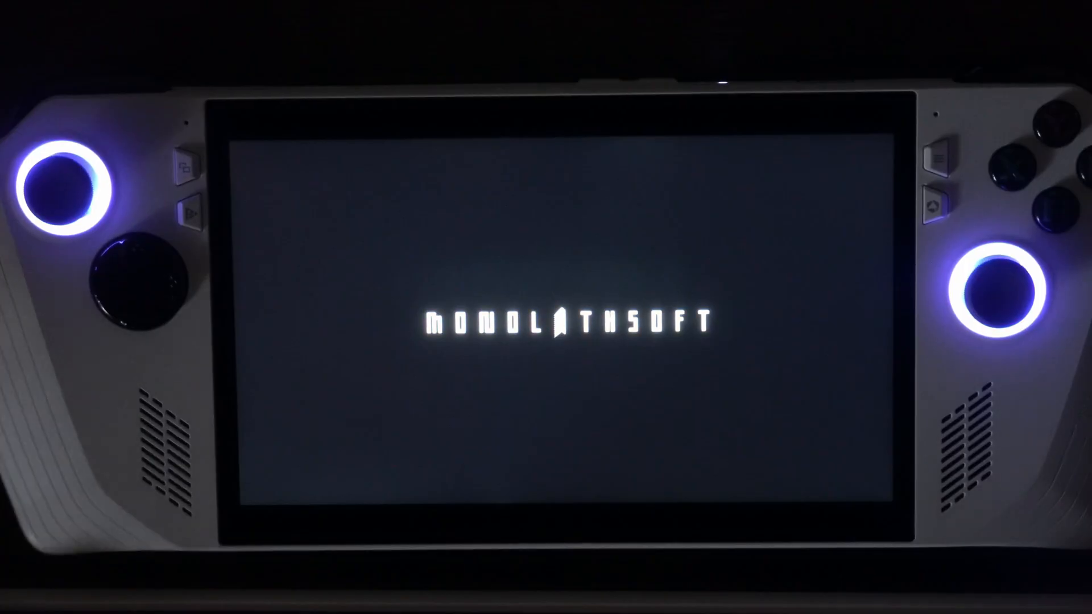